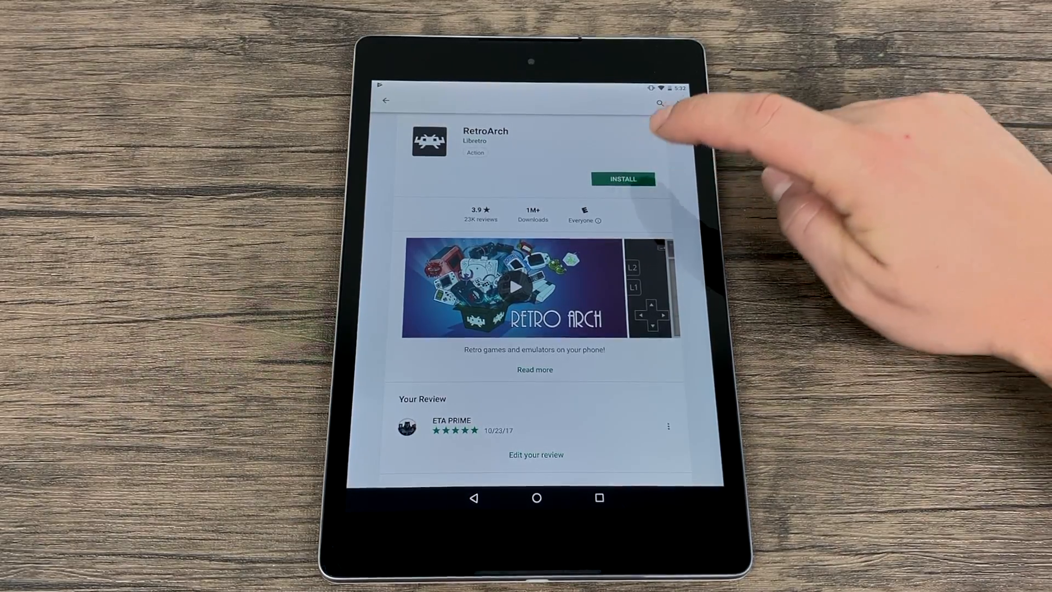
Install RetroArch from its Play Store page and launch it once installed
{"action": "left_click", "coordinate": [620, 179]}
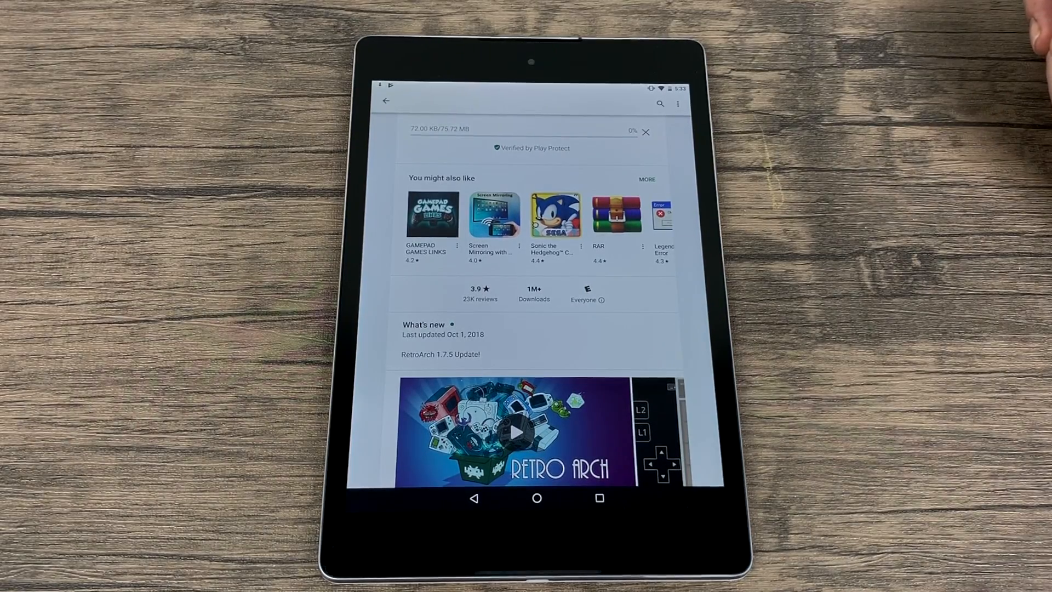
{"action": "left_click", "coordinate": [536, 497]}
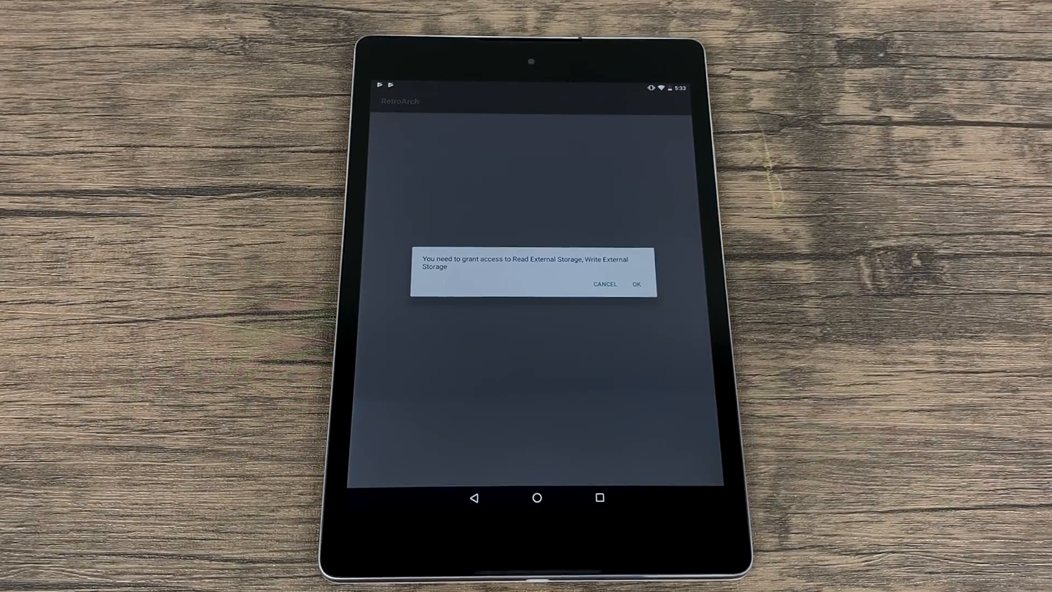
Grant RetroArch storage access, then relaunch it from the home screen to its main menu
{"action": "left_click", "coordinate": [635, 284]}
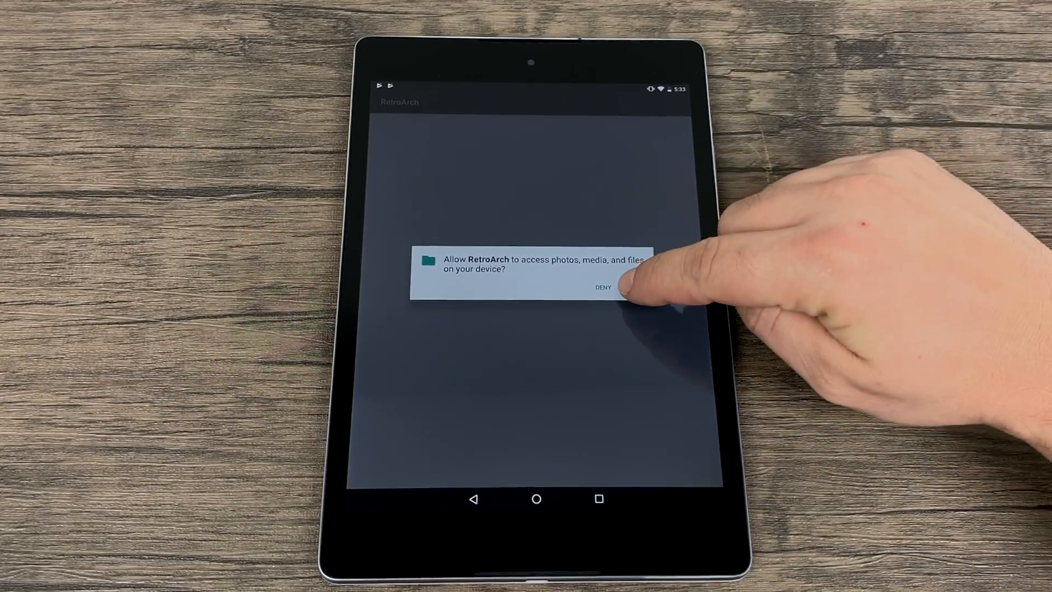
{"action": "left_click", "coordinate": [603, 287]}
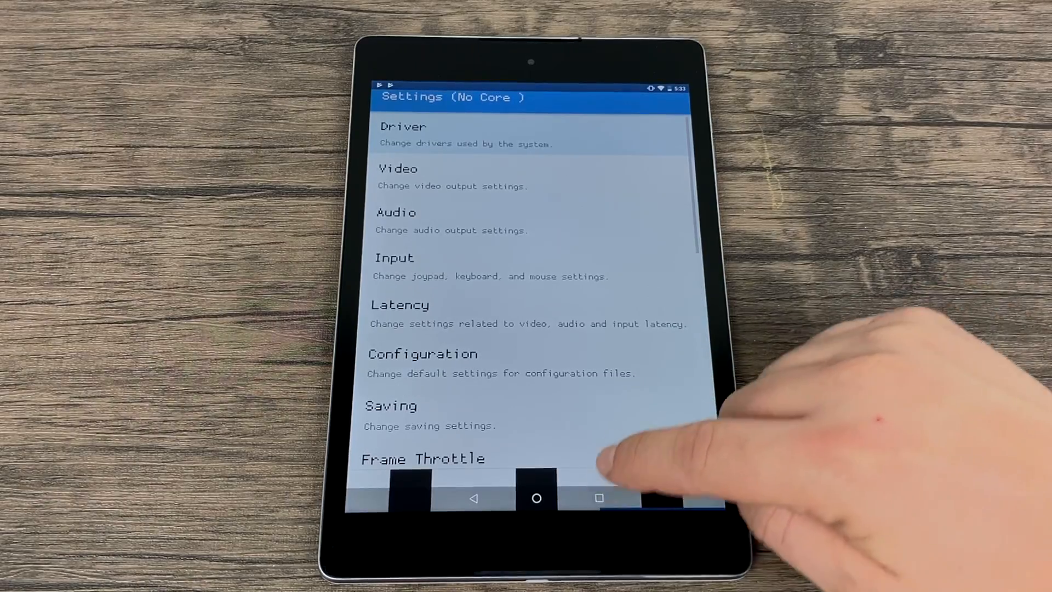
{"action": "left_click", "coordinate": [536, 498]}
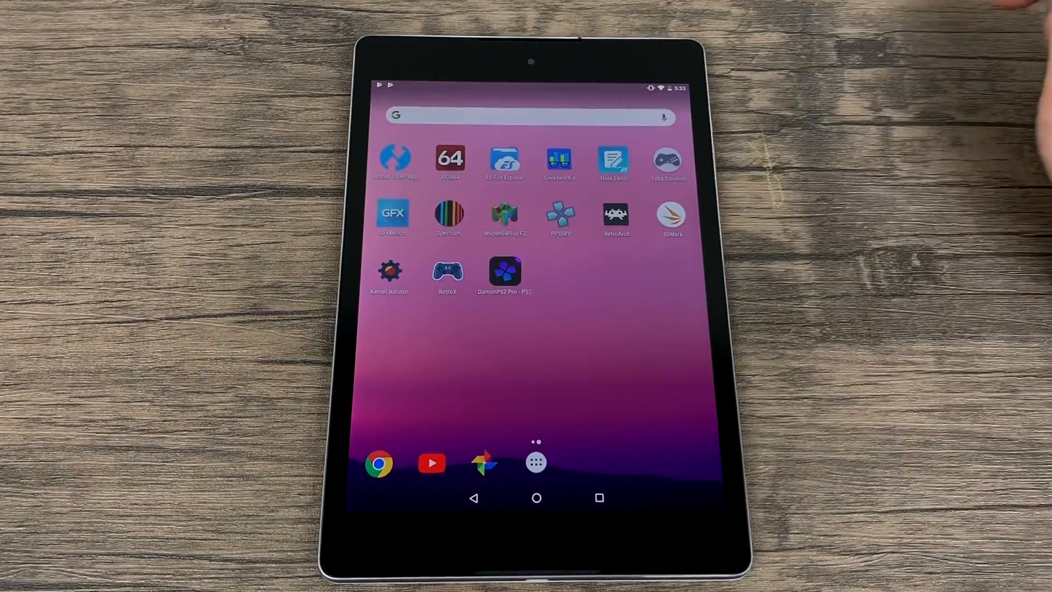
{"action": "left_click", "coordinate": [615, 214]}
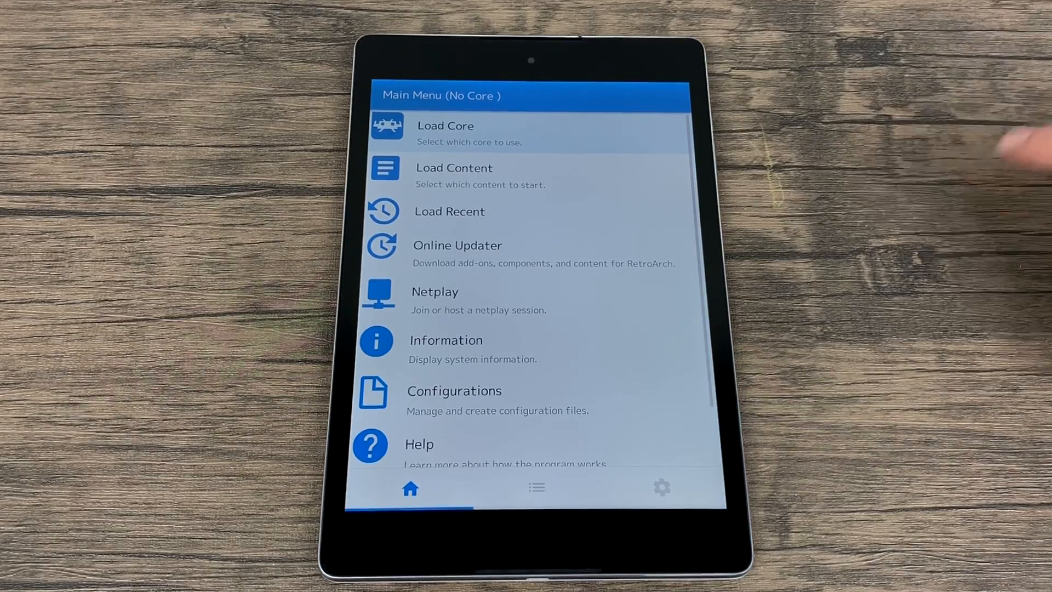
Browse Settings > Driver > Menu Driver and return to the main menu
{"action": "left_click", "coordinate": [661, 487]}
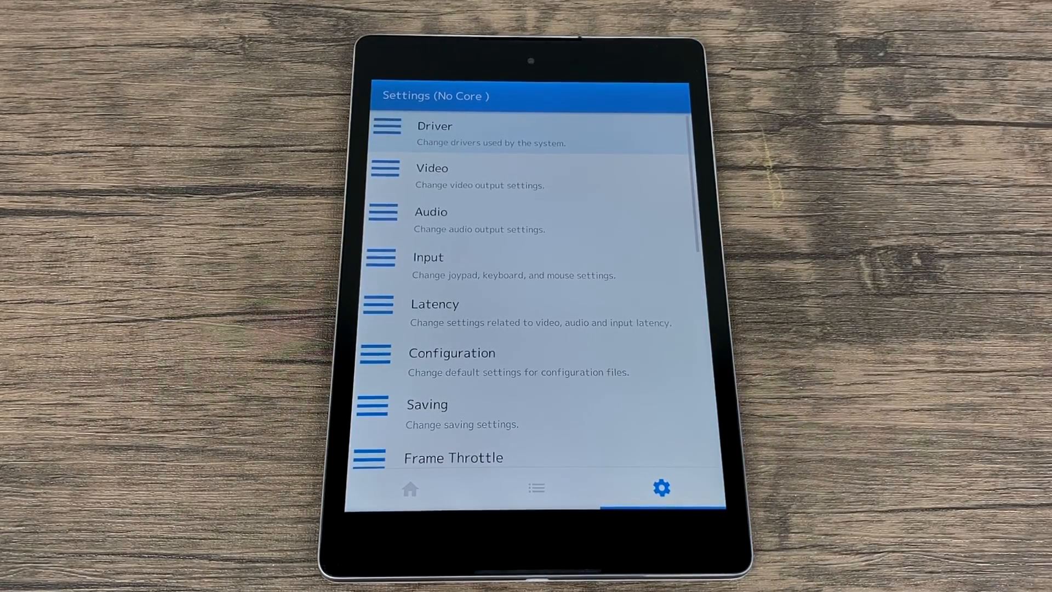
{"action": "left_click", "coordinate": [435, 133]}
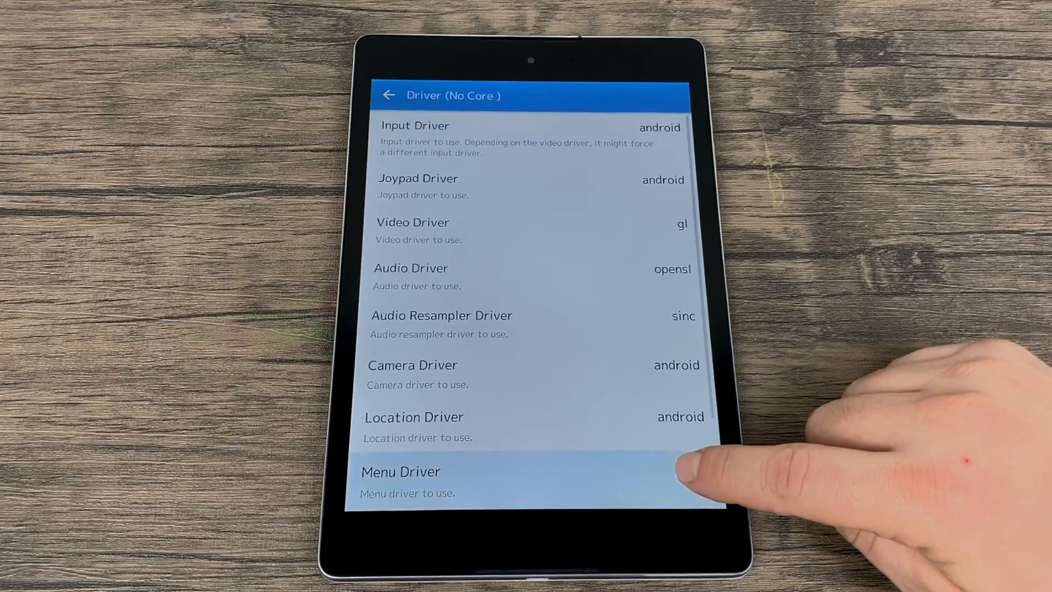
{"action": "left_click", "coordinate": [401, 471]}
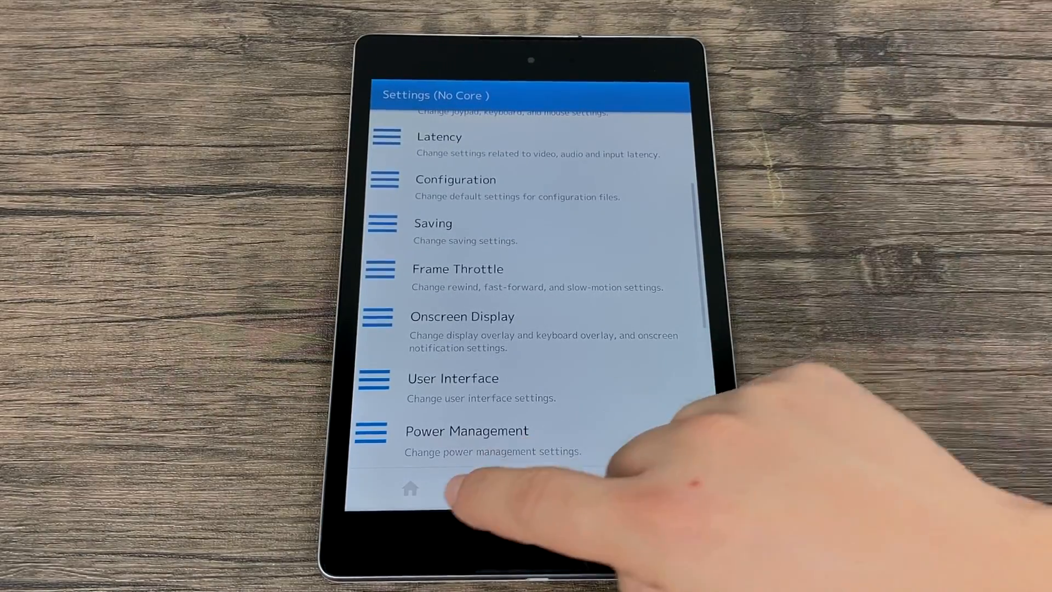
{"action": "left_click", "coordinate": [409, 489]}
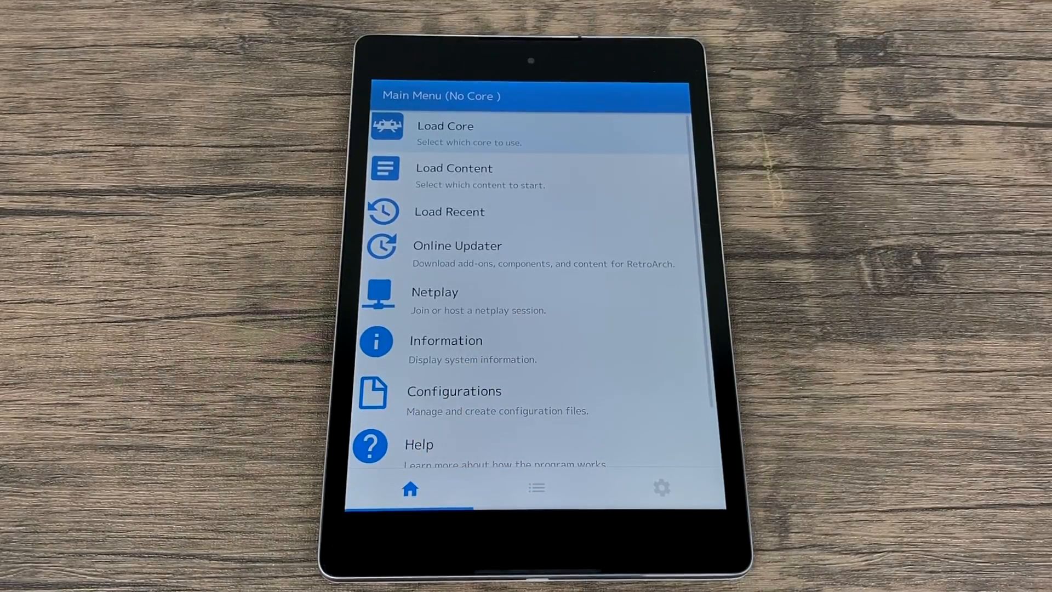
Save the current configuration from the Configurations menu and return to the main menu
{"action": "left_click", "coordinate": [453, 390]}
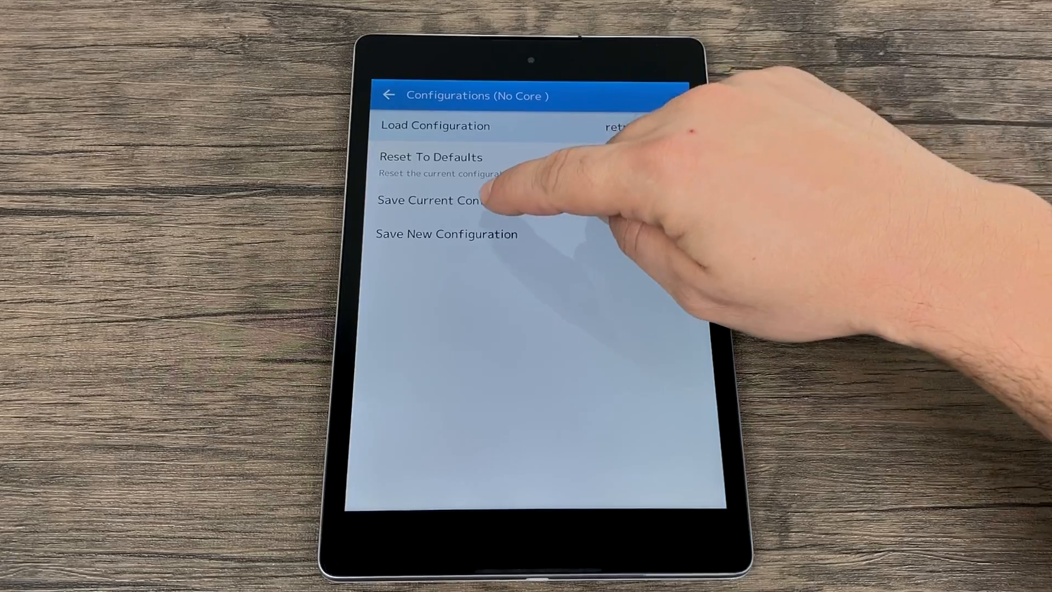
{"action": "left_click", "coordinate": [456, 200]}
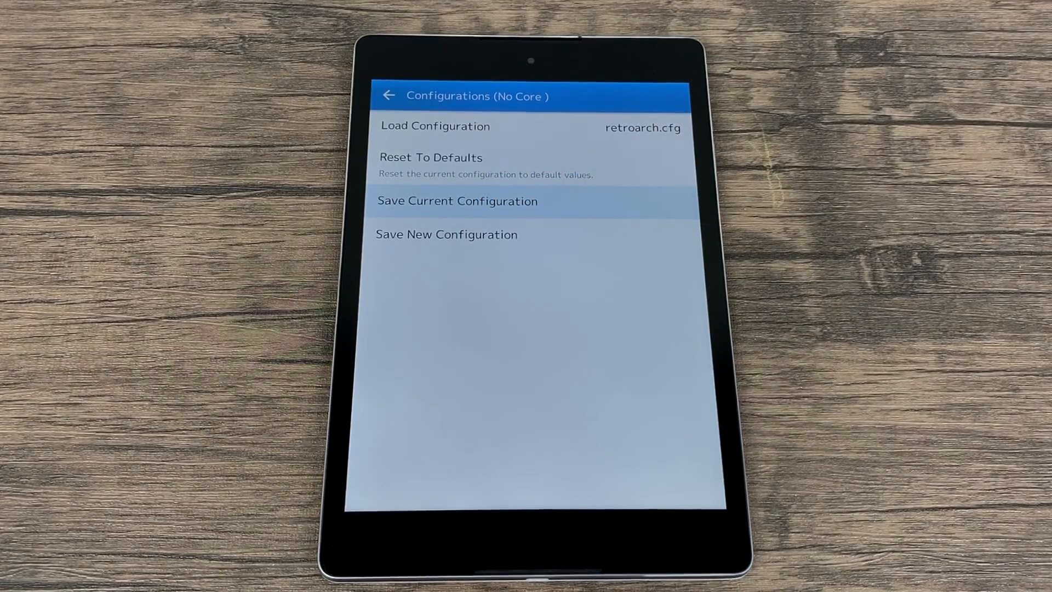
{"action": "left_click", "coordinate": [388, 95]}
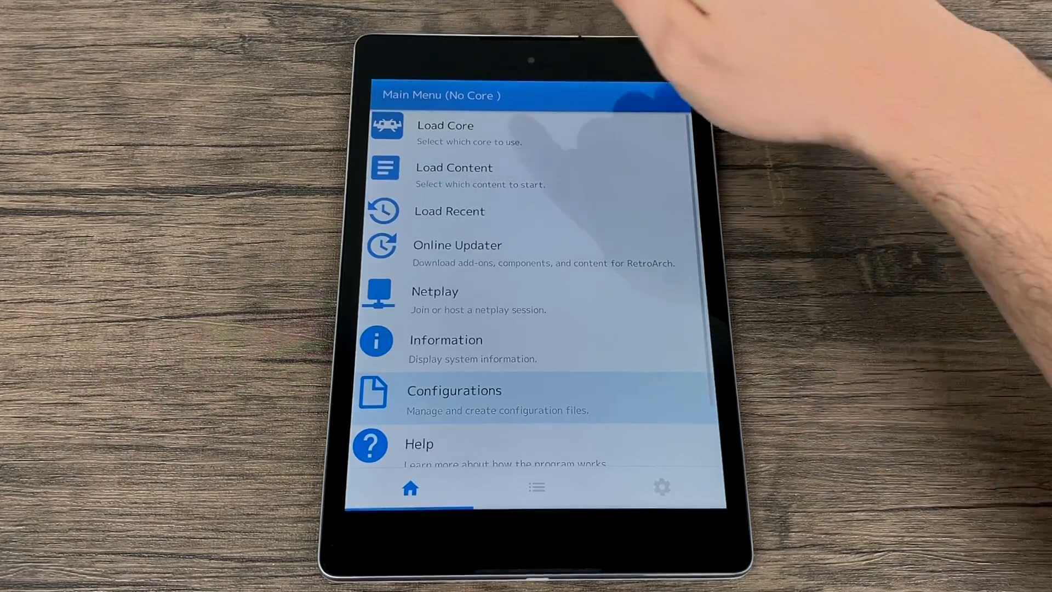
{"action": "scroll", "scroll_direction": "down", "scroll_amount": 3}
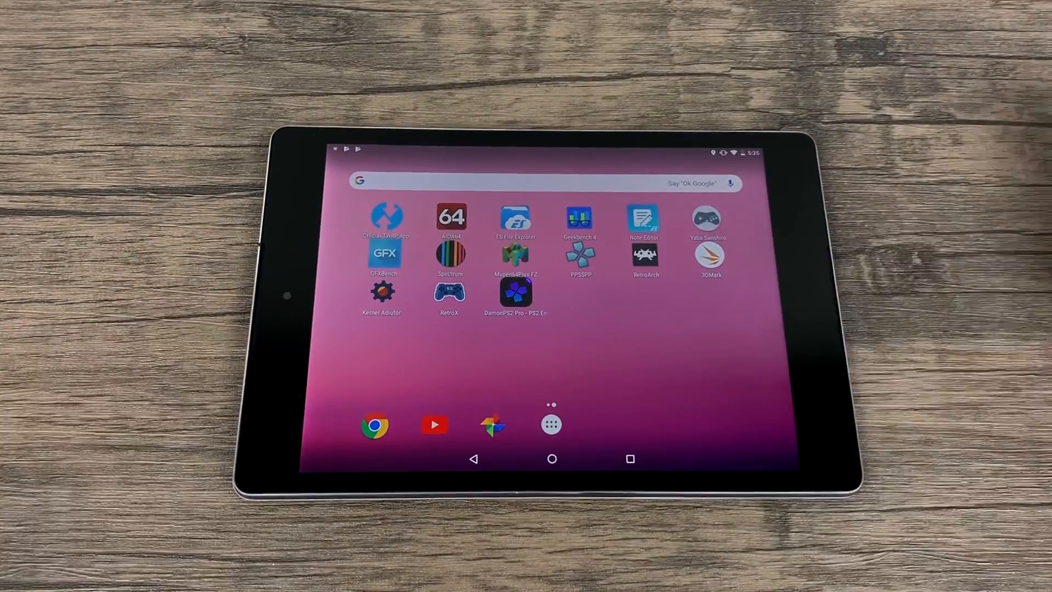
{"action": "left_click", "coordinate": [645, 258]}
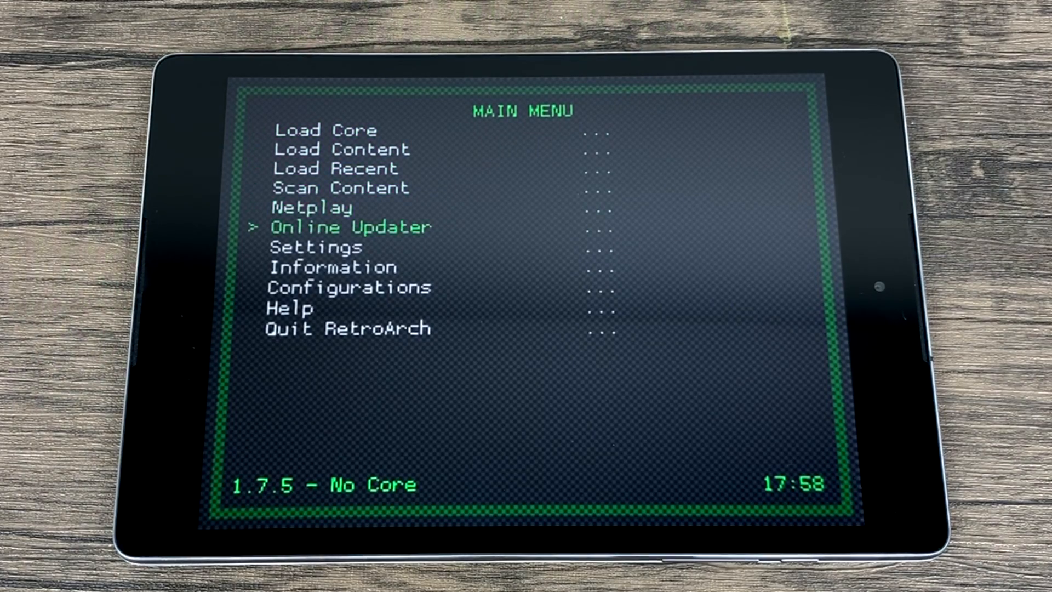
Navigate the RGUI main menu past Settings to the Configurations screen
{"action": "key", "text": "Down"}
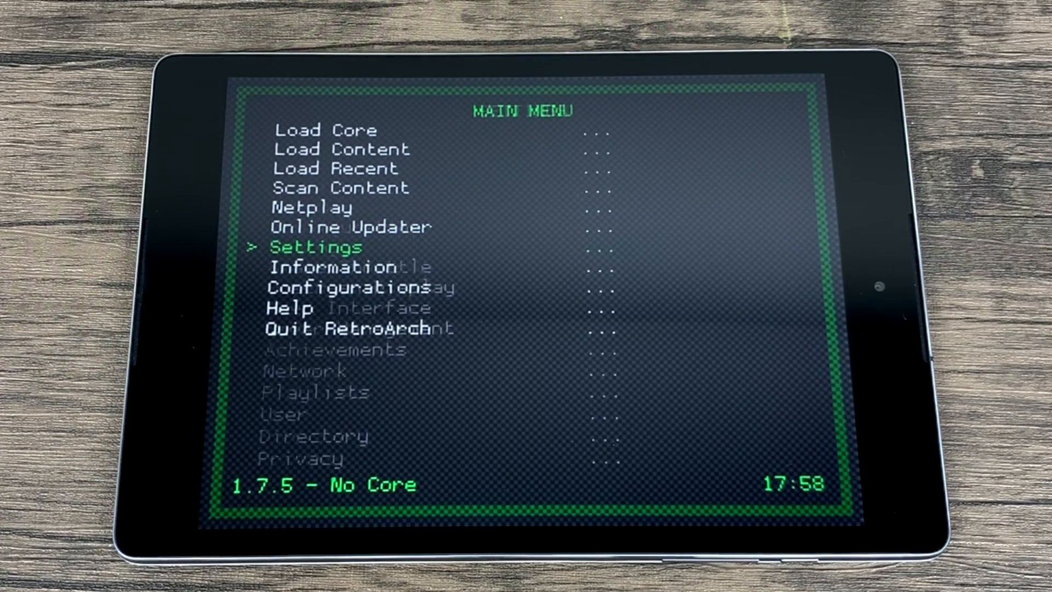
{"action": "left_click", "coordinate": [316, 246]}
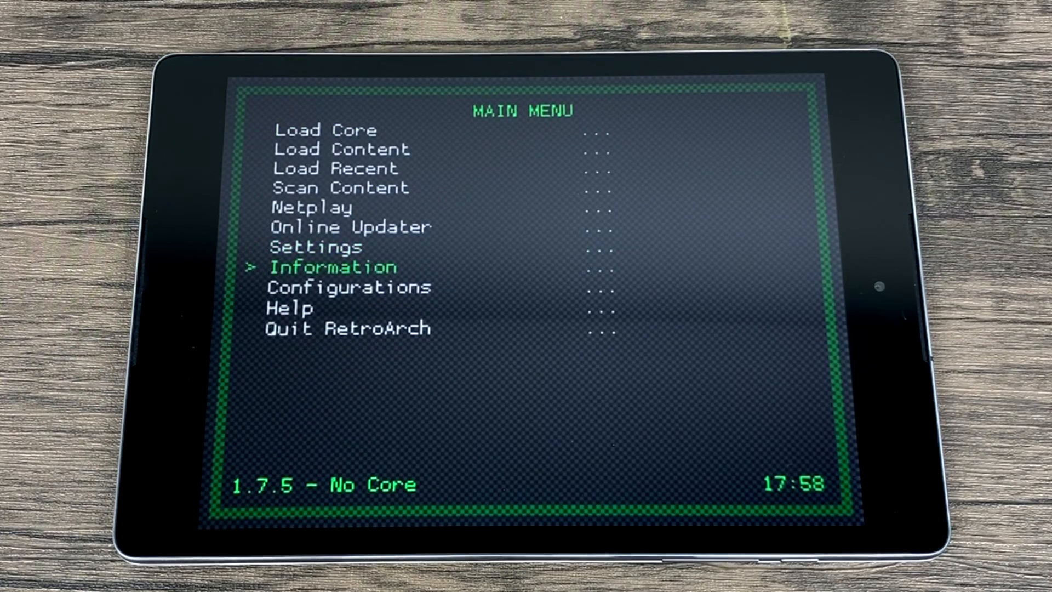
{"action": "left_click", "coordinate": [350, 288]}
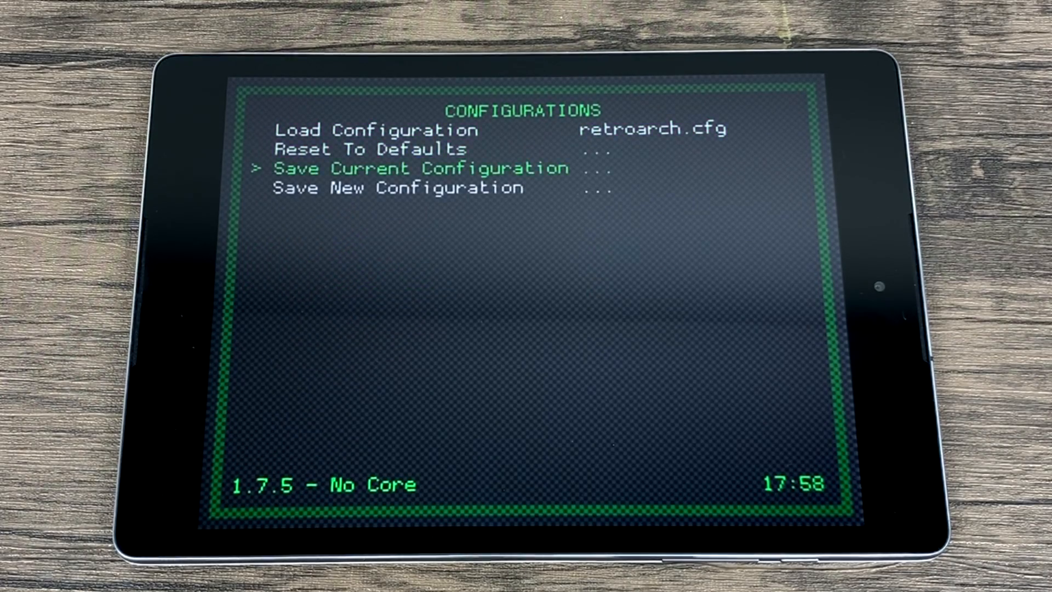
Save the current configuration and exit RetroArch to the Android home screen
{"action": "left_click", "coordinate": [419, 166]}
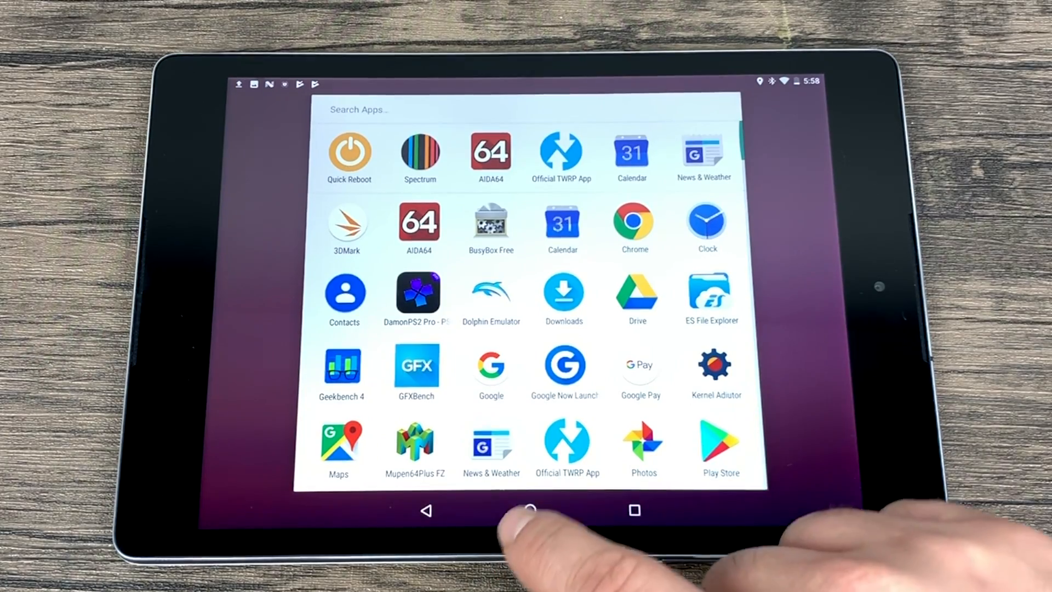
{"action": "left_click", "coordinate": [529, 511]}
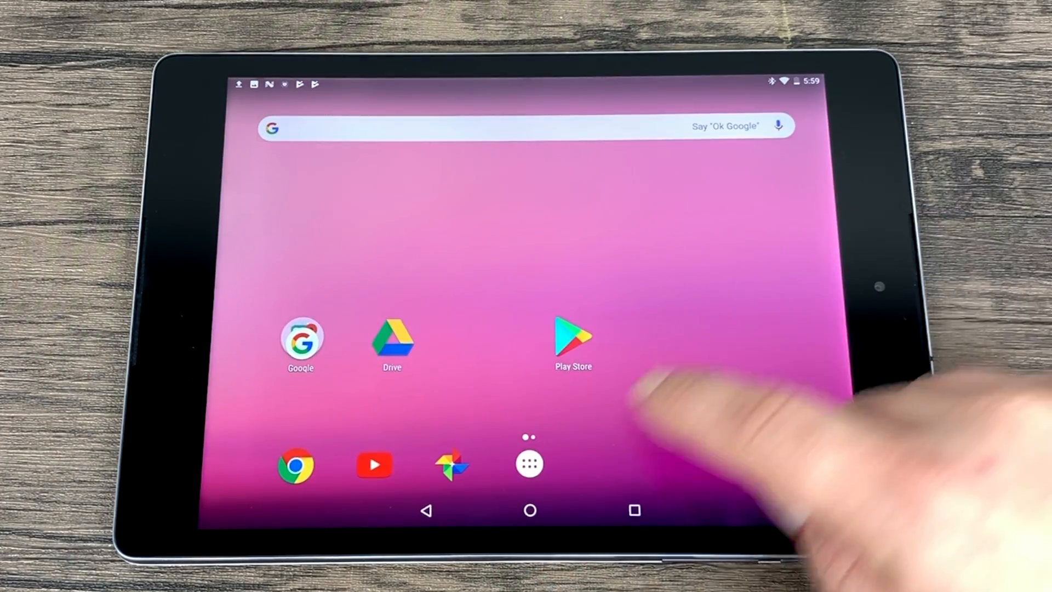